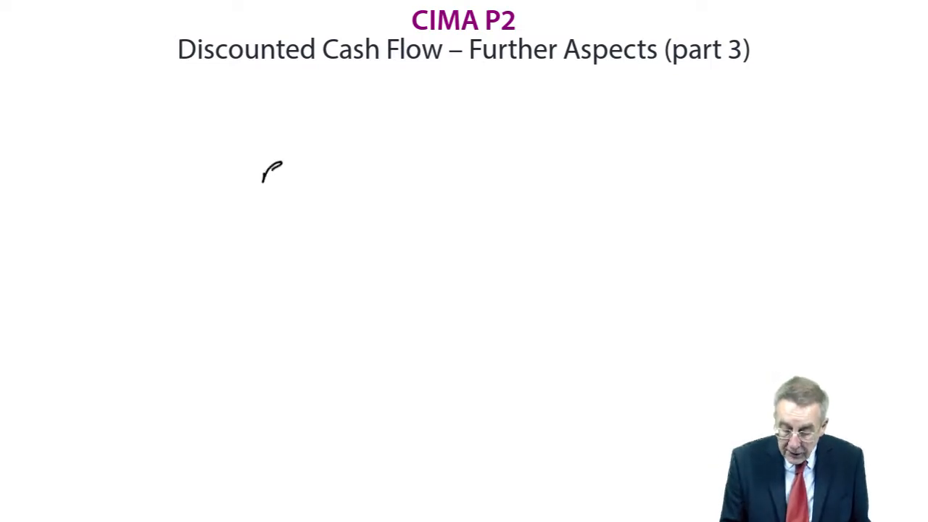
text(REAC)
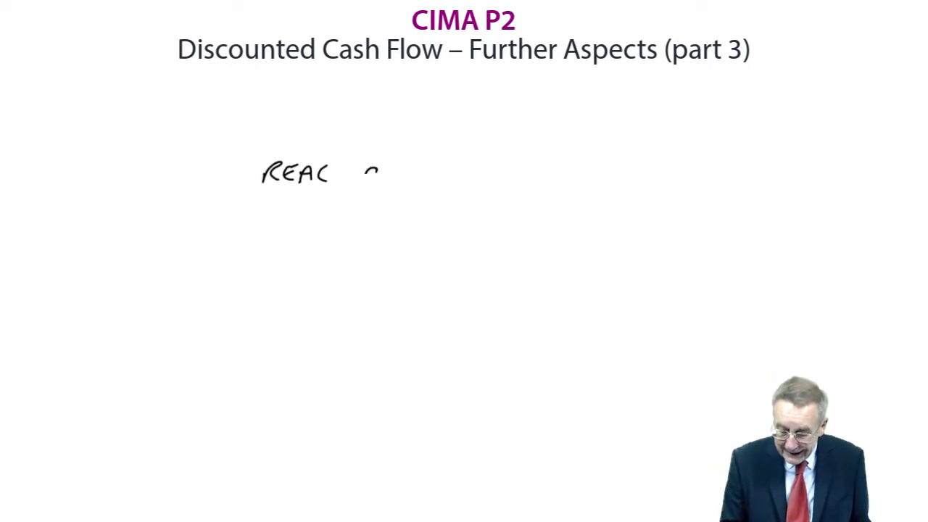
text(OPTIONS)
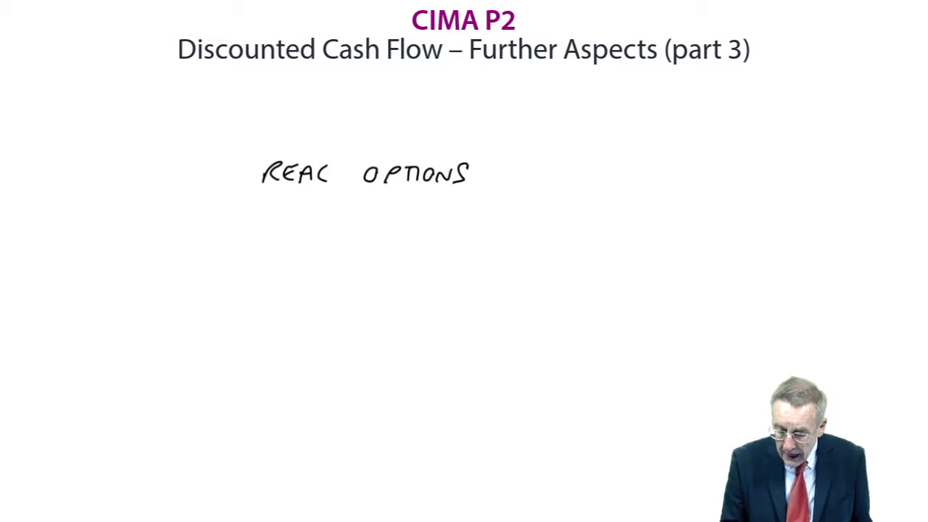
drag(257, 210, 507, 211)
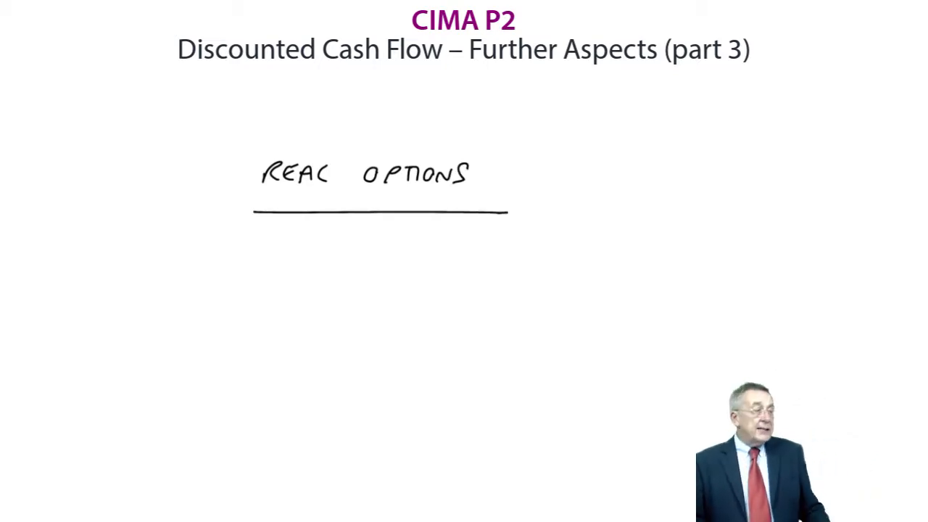